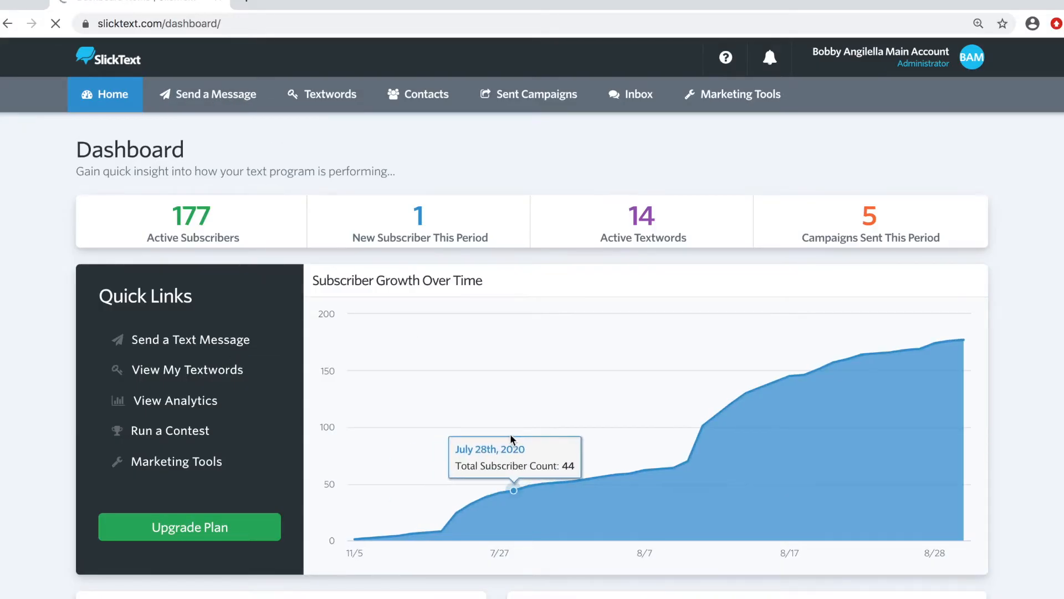
# - Create a new campaign named 'Burger Offer' for the bb grill (1 Subscriber) list
pyautogui.click(207, 94)
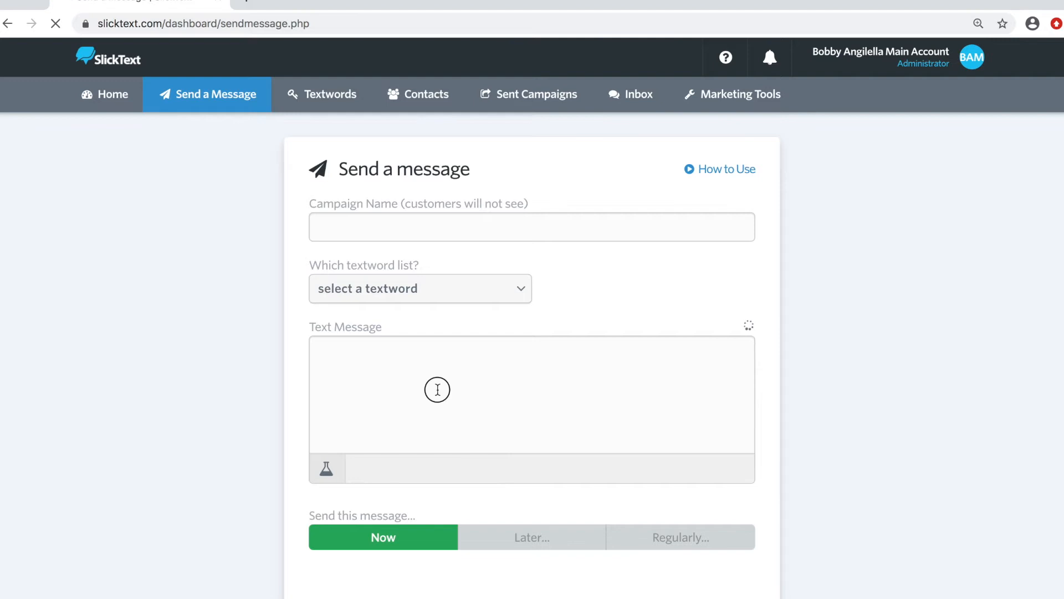
pyautogui.click(531, 227)
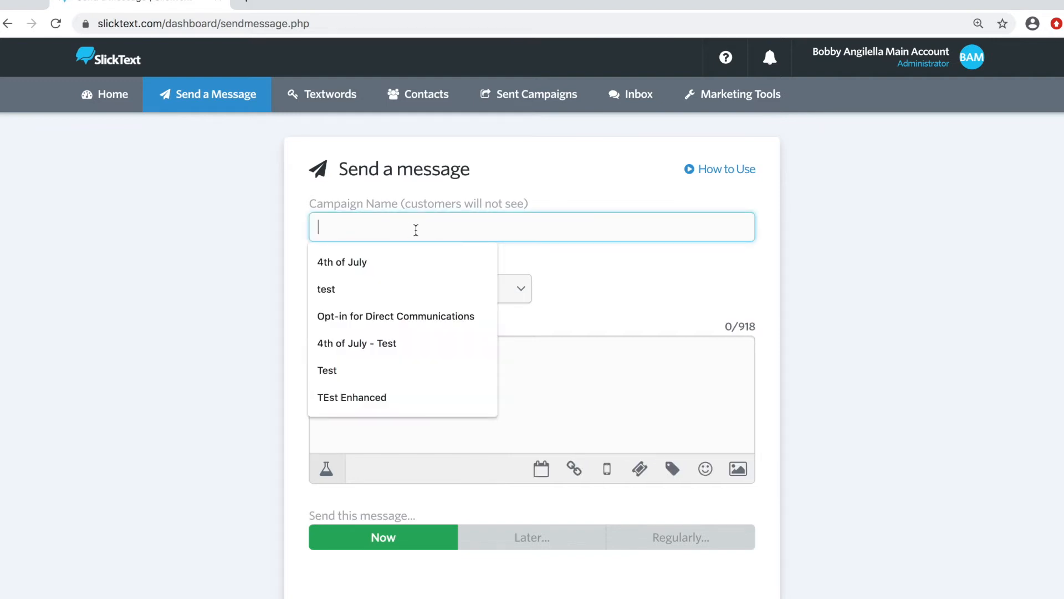
pyautogui.write('B')
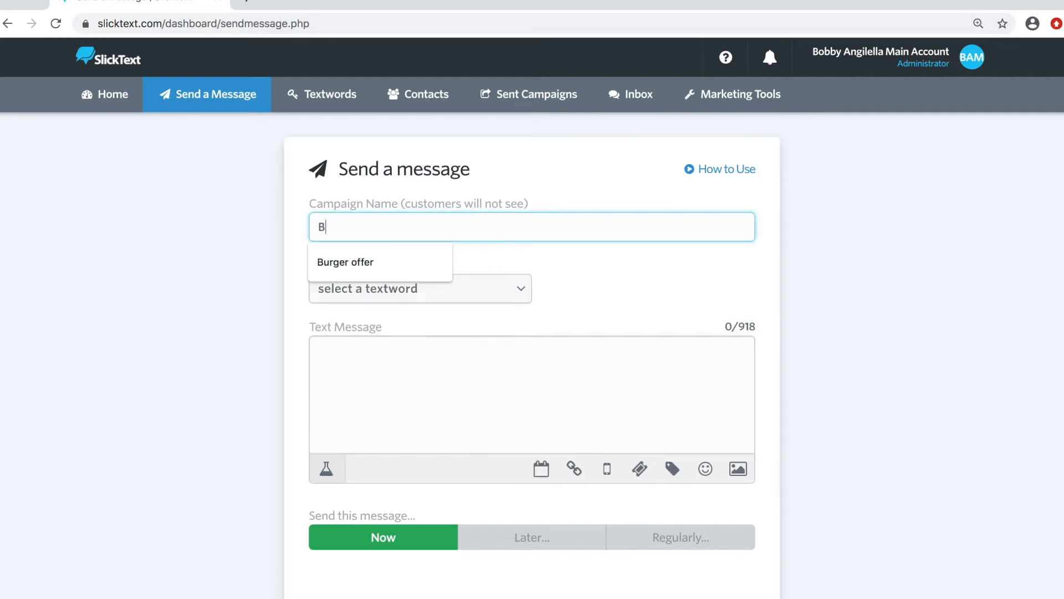
pyautogui.write('urger Offer')
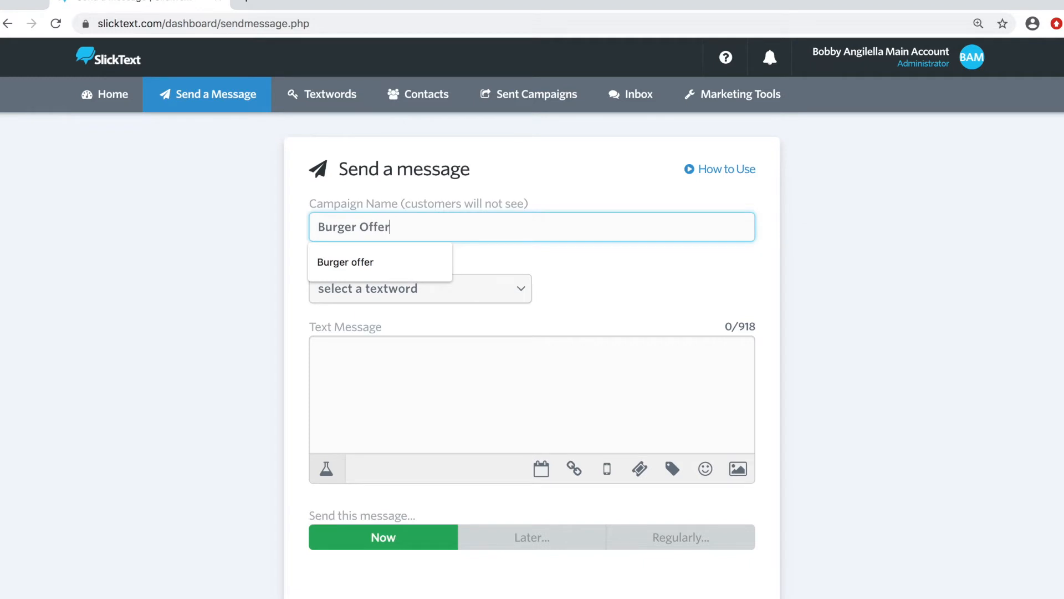
pyautogui.click(420, 288)
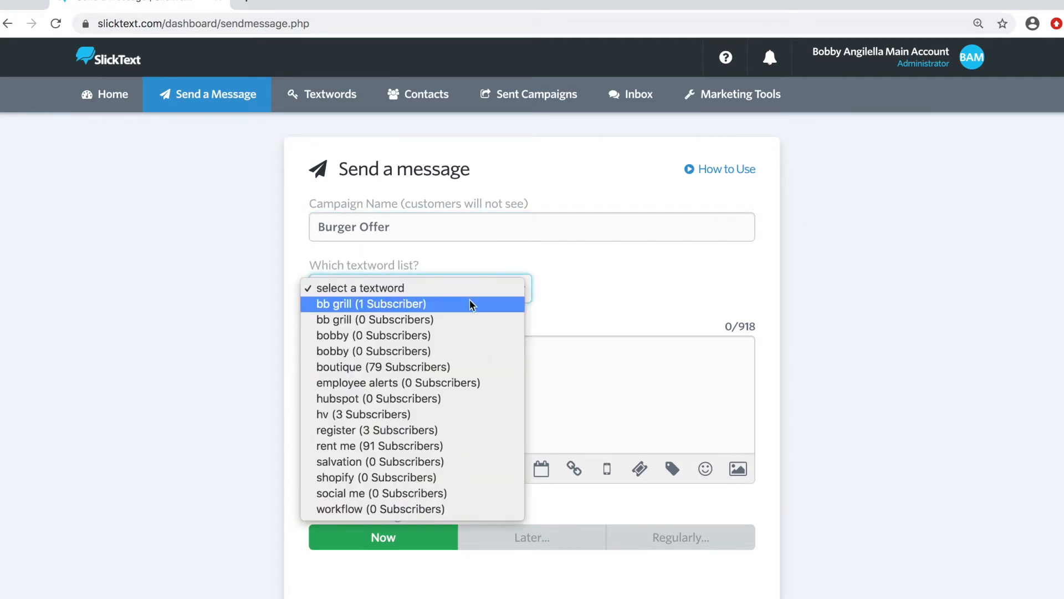
pyautogui.click(371, 304)
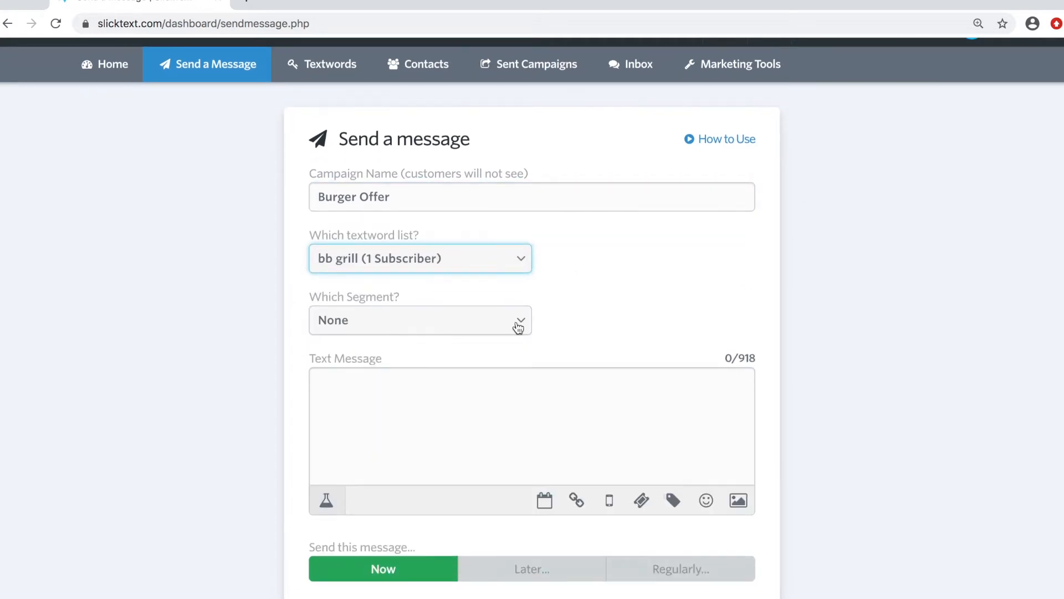
# - Attach Burger picture.jpg as the image for the 50% OFF offer message
pyautogui.scroll(-3)
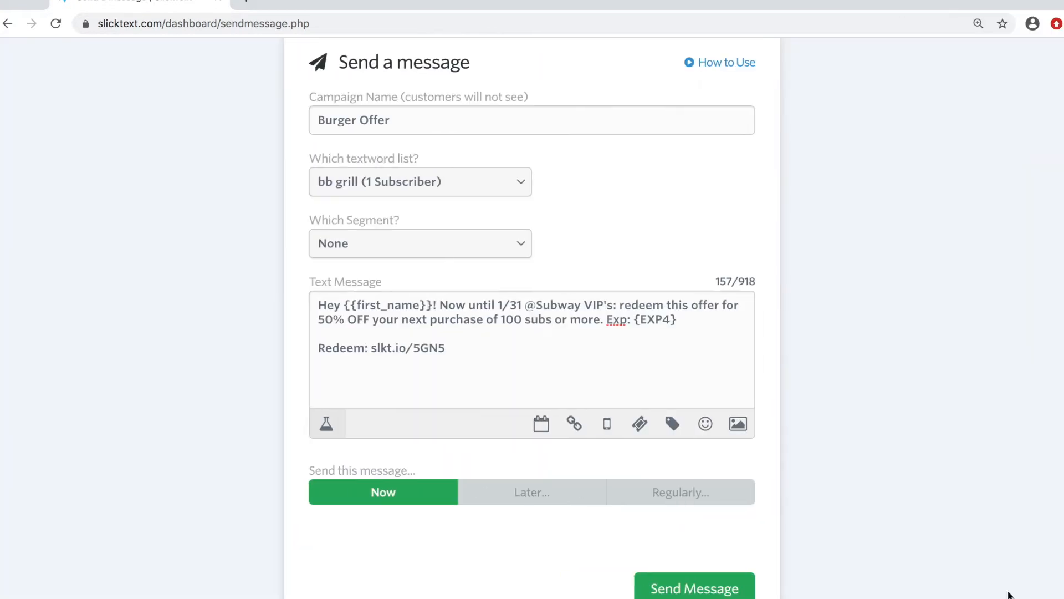
pyautogui.click(738, 423)
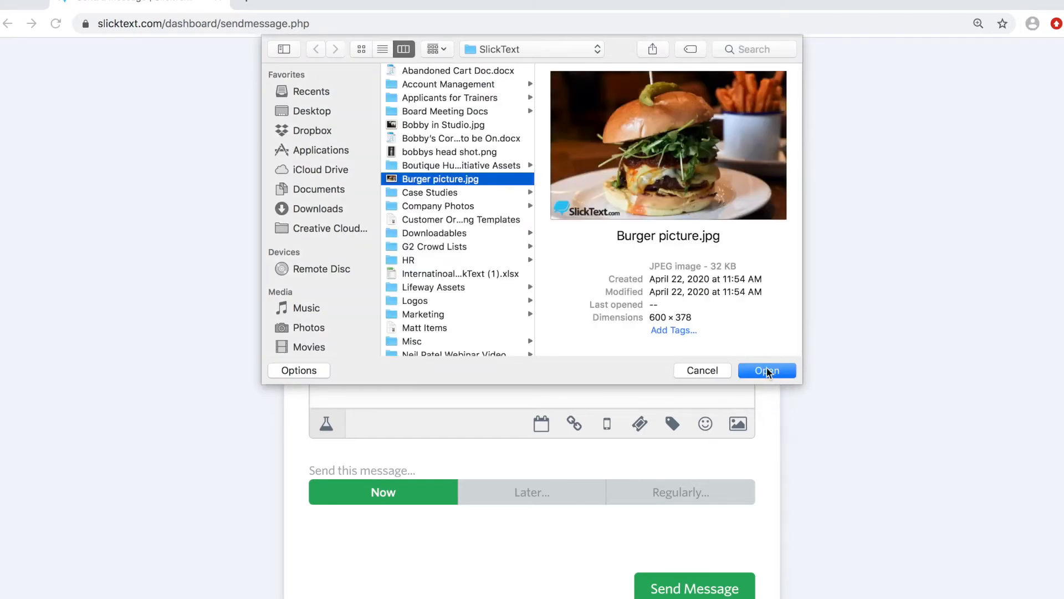
pyautogui.click(766, 369)
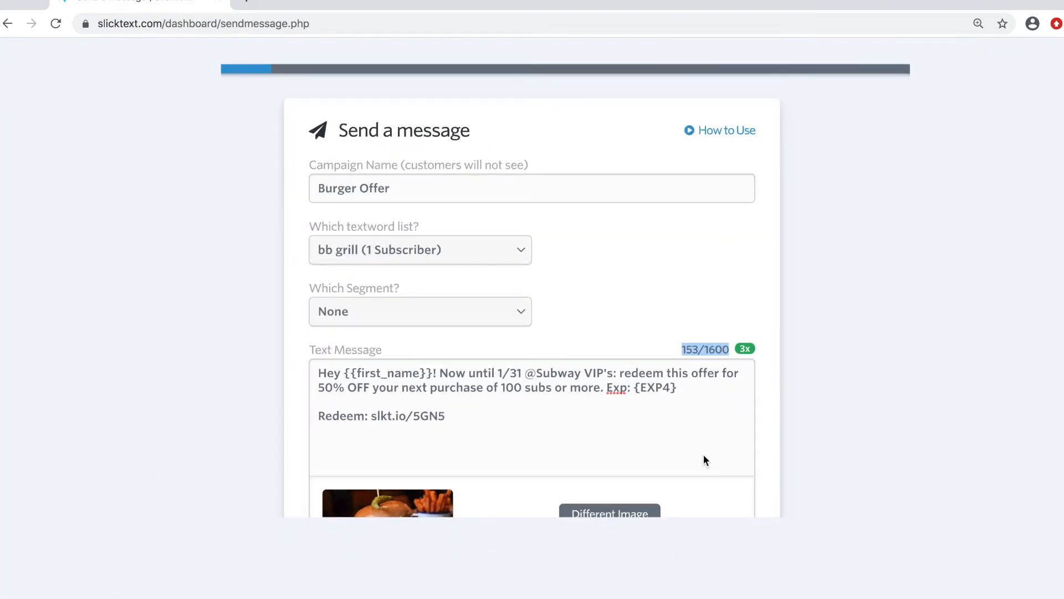
pyautogui.scroll(-3)
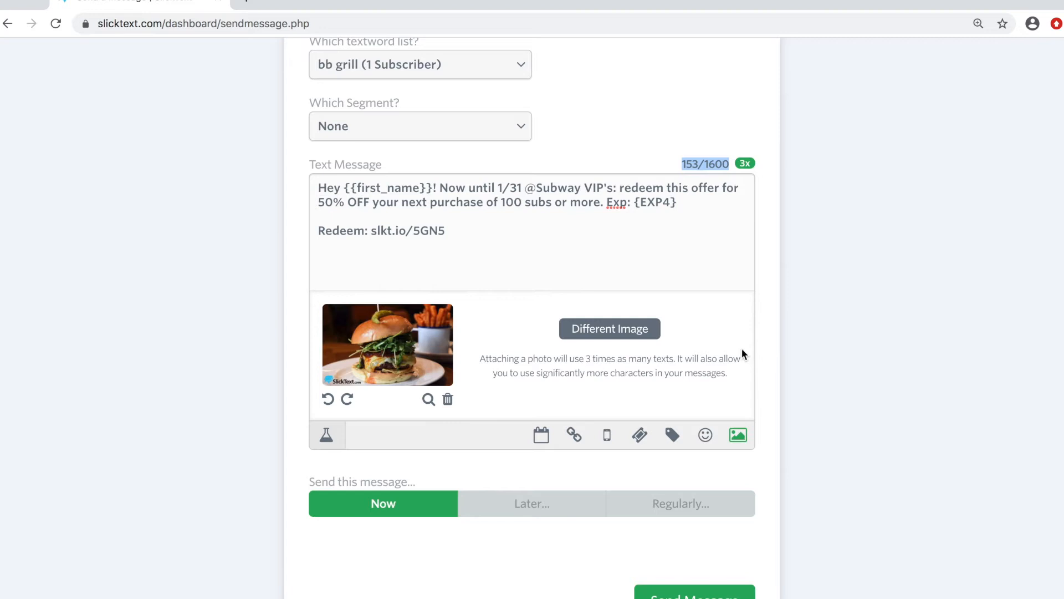
pyautogui.scroll(-3)
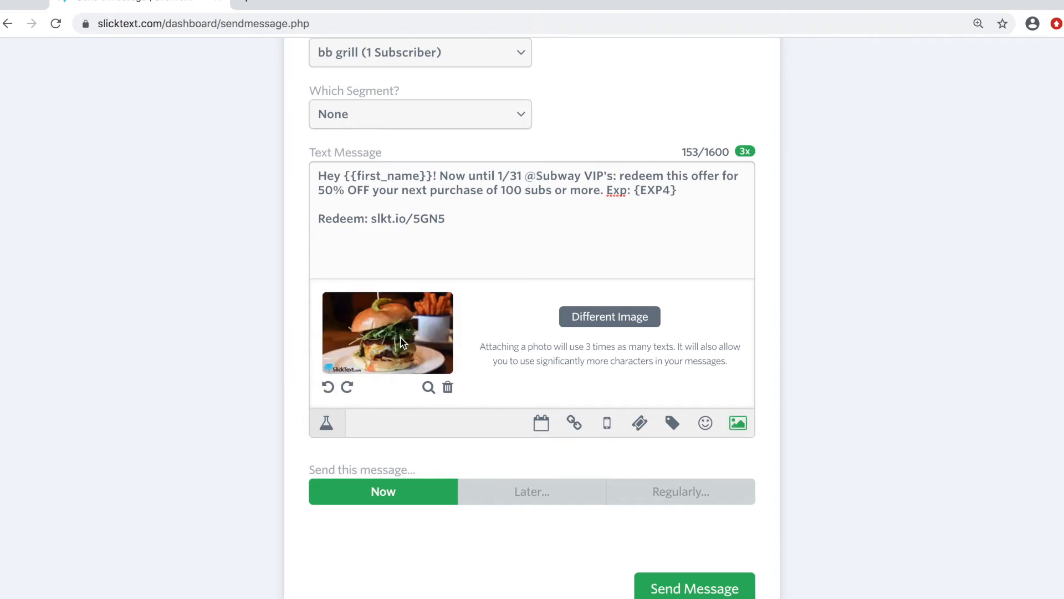
pyautogui.scroll(-3)
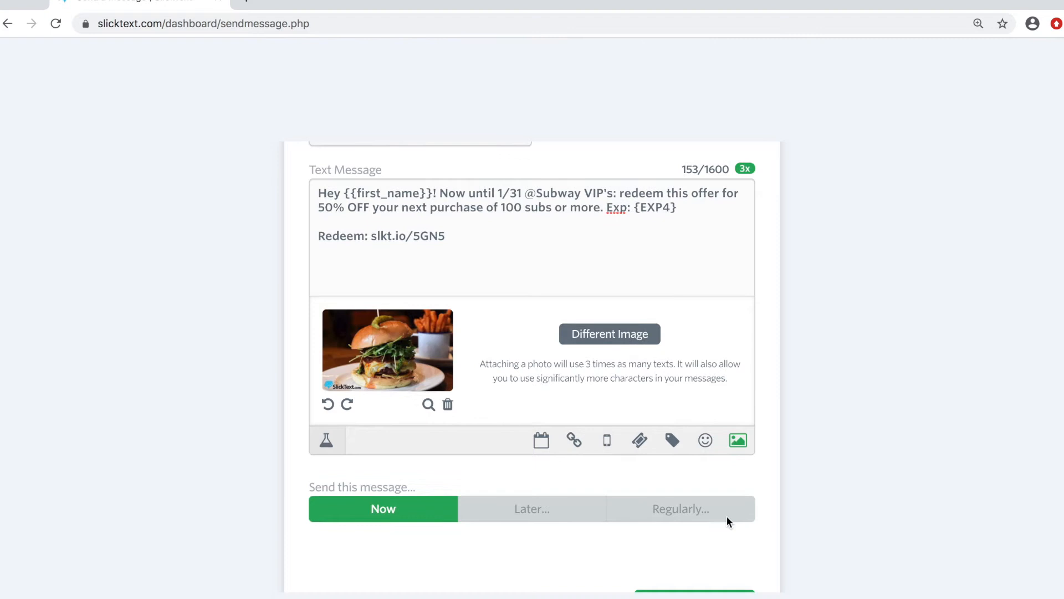
pyautogui.scroll(-3)
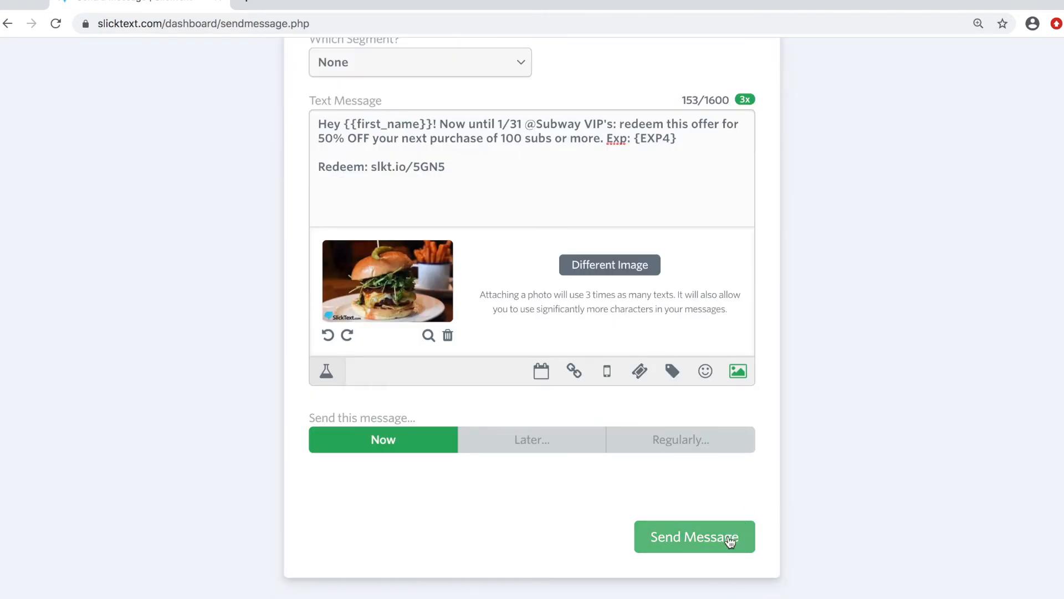
# - Send Burger Offer to bb grill's subscriber, confirm it, and start a new message
pyautogui.click(693, 536)
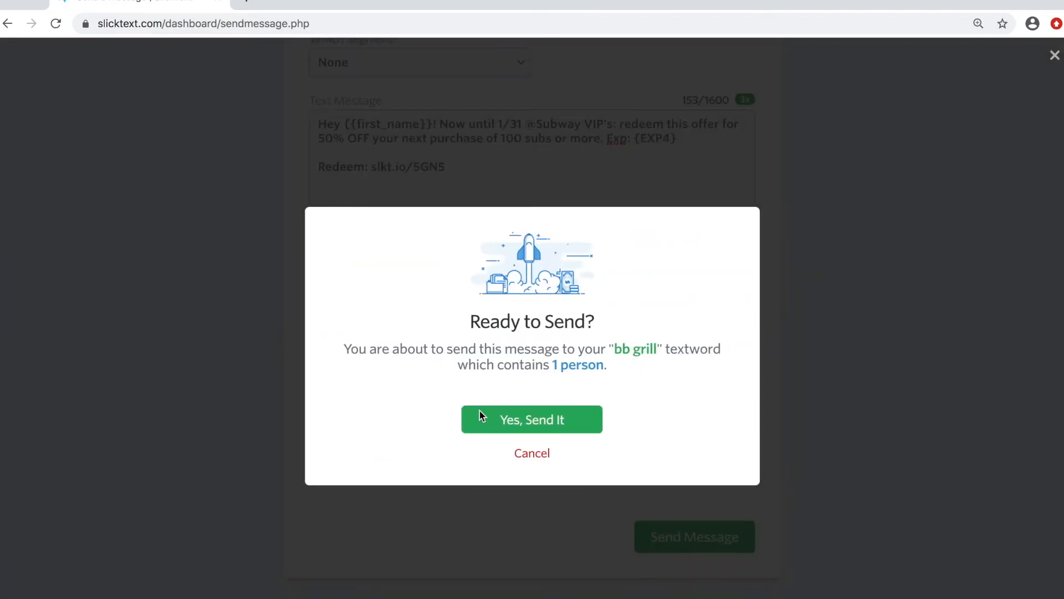
pyautogui.click(532, 419)
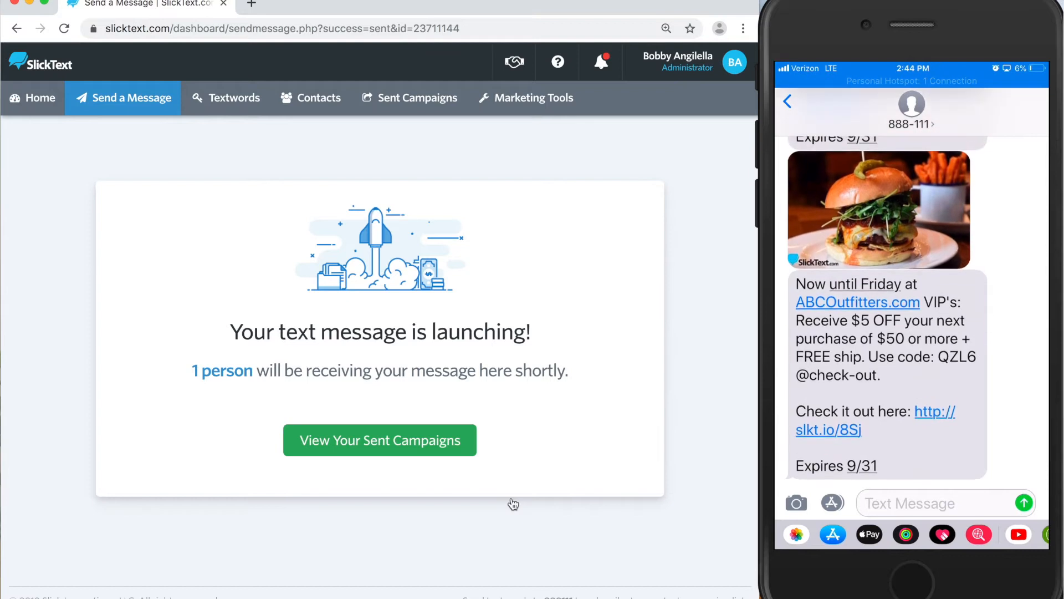
pyautogui.moveTo(708, 332)
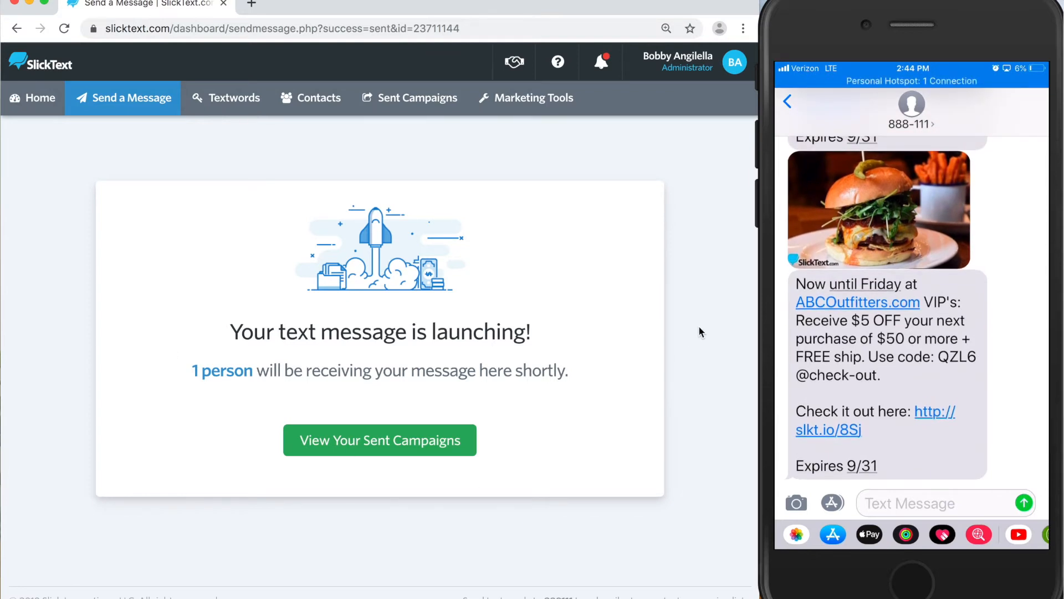
pyautogui.click(131, 97)
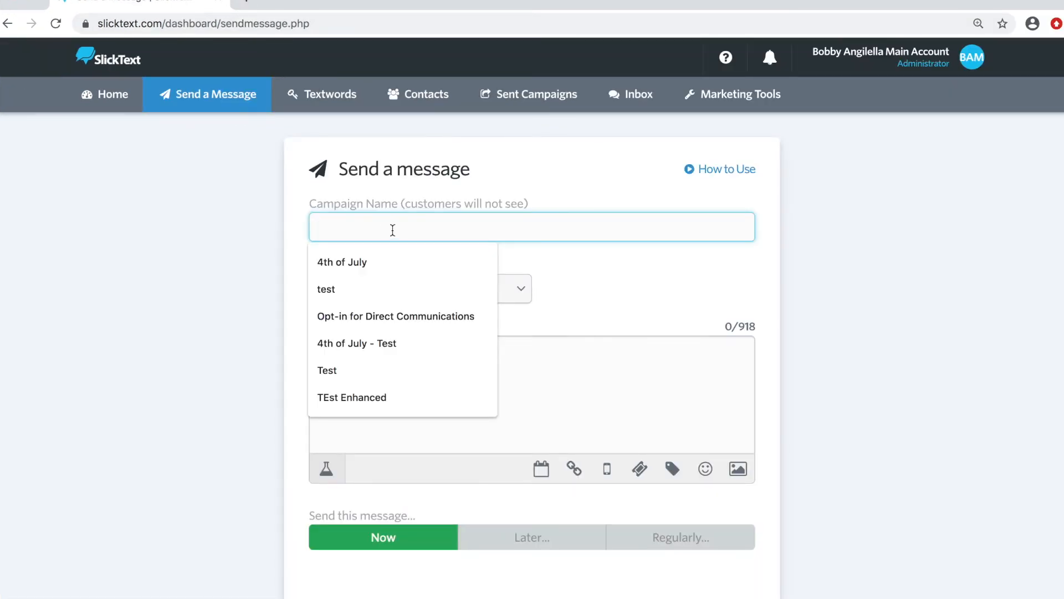
# - Enter 'Grocery St' in the new campaign and address it to the bb grill list
pyautogui.click(326, 290)
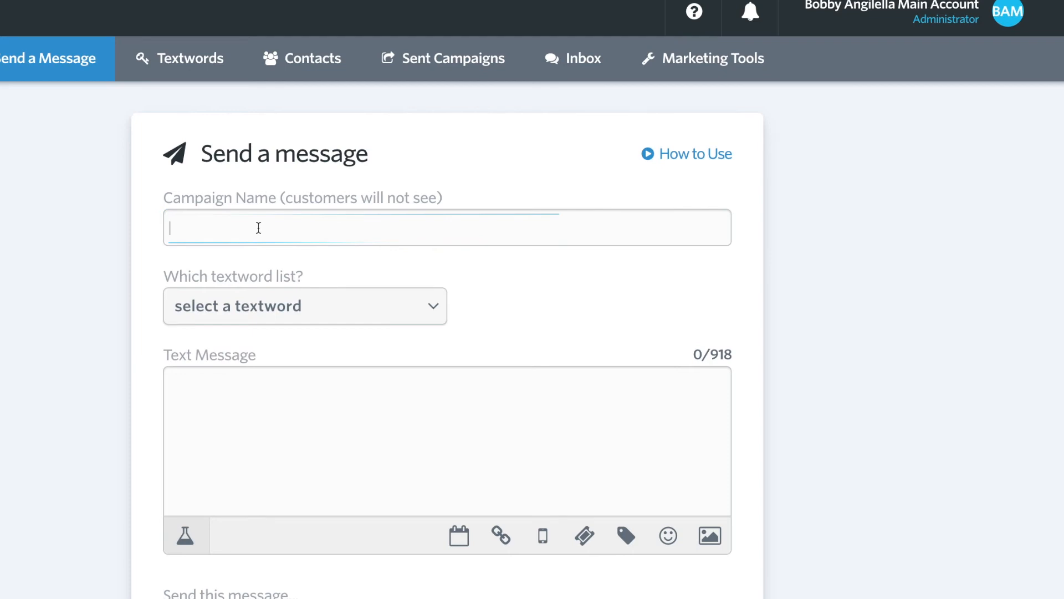
pyautogui.write('Grocery St')
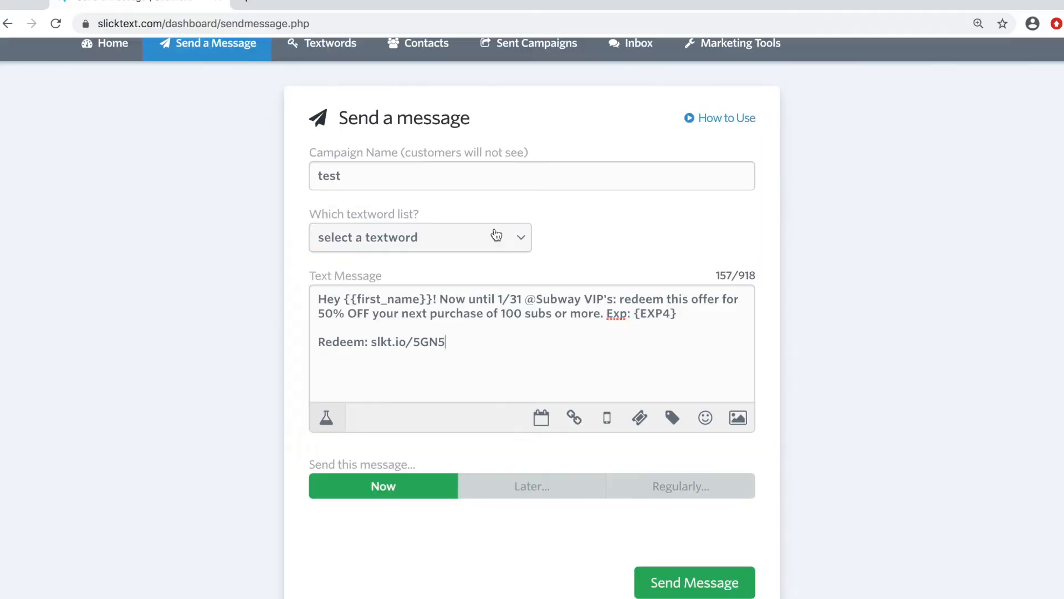
pyautogui.click(420, 236)
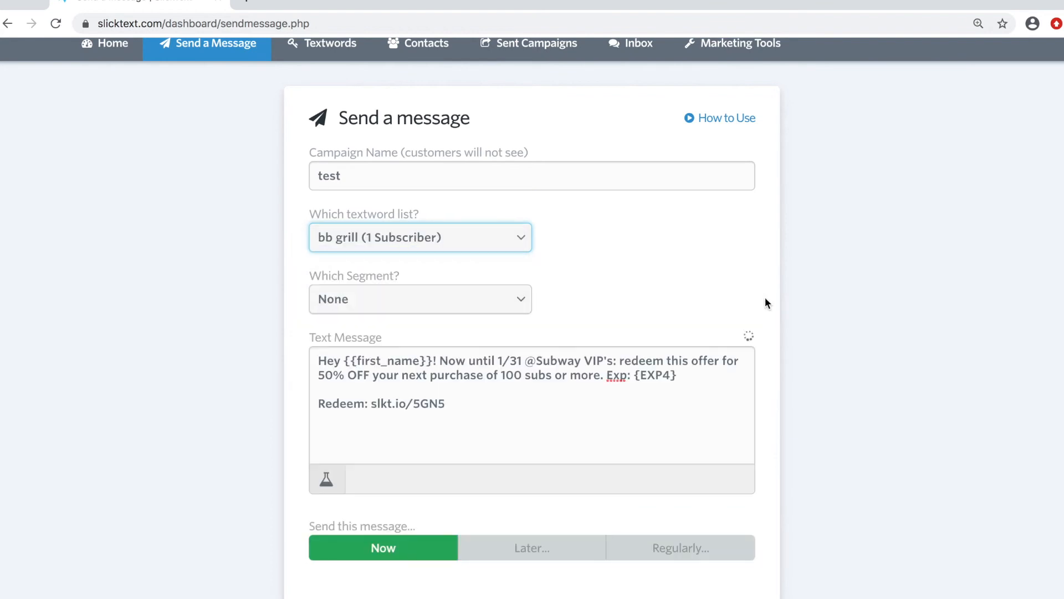
pyautogui.scroll(-3)
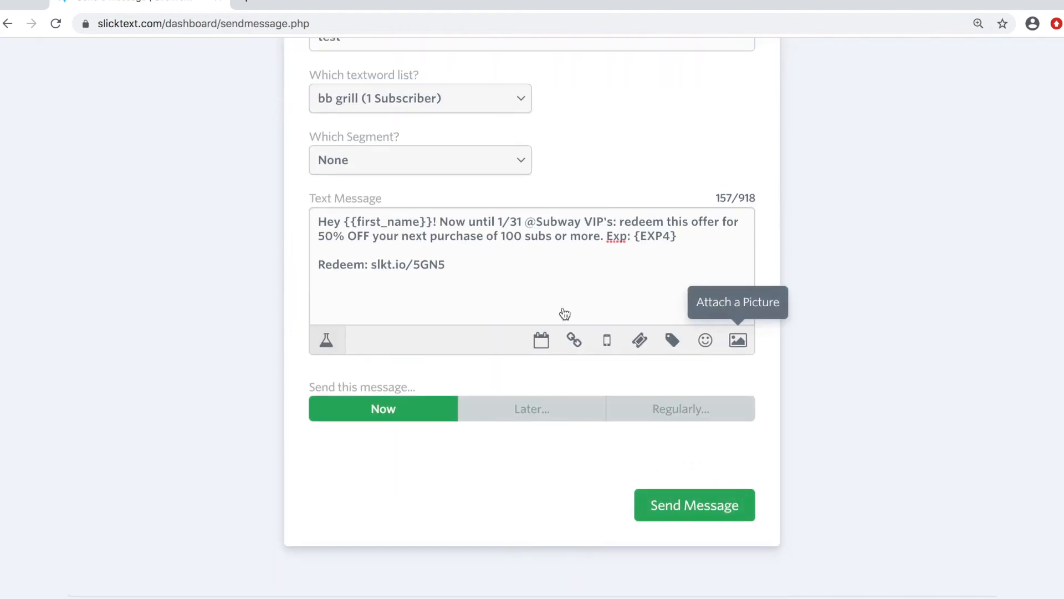
# - Attach the barcode Screen Shot PNG and send the message
pyautogui.click(737, 340)
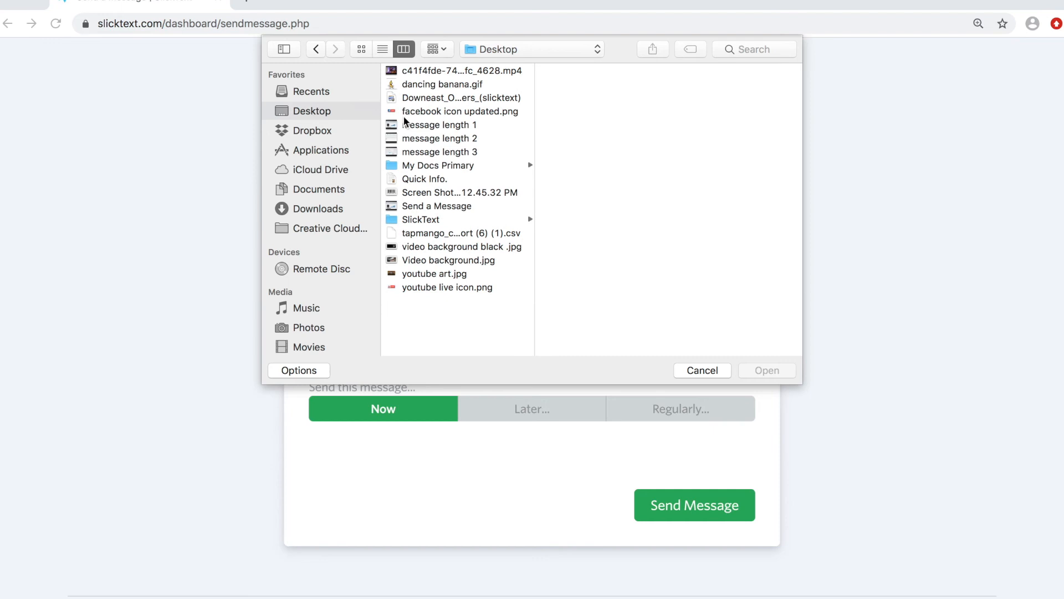
pyautogui.moveTo(421, 215)
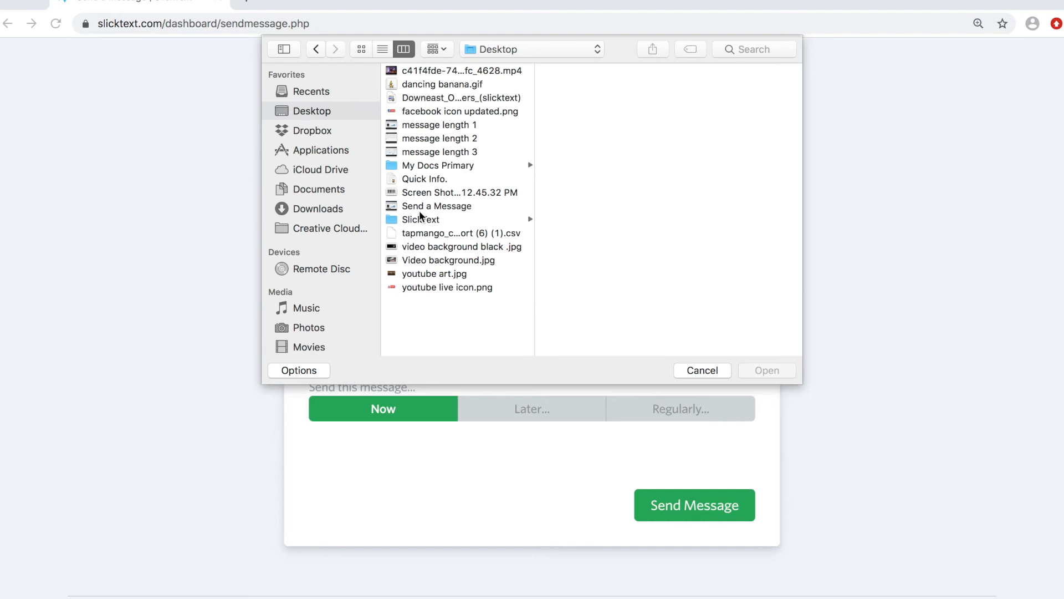
pyautogui.click(458, 193)
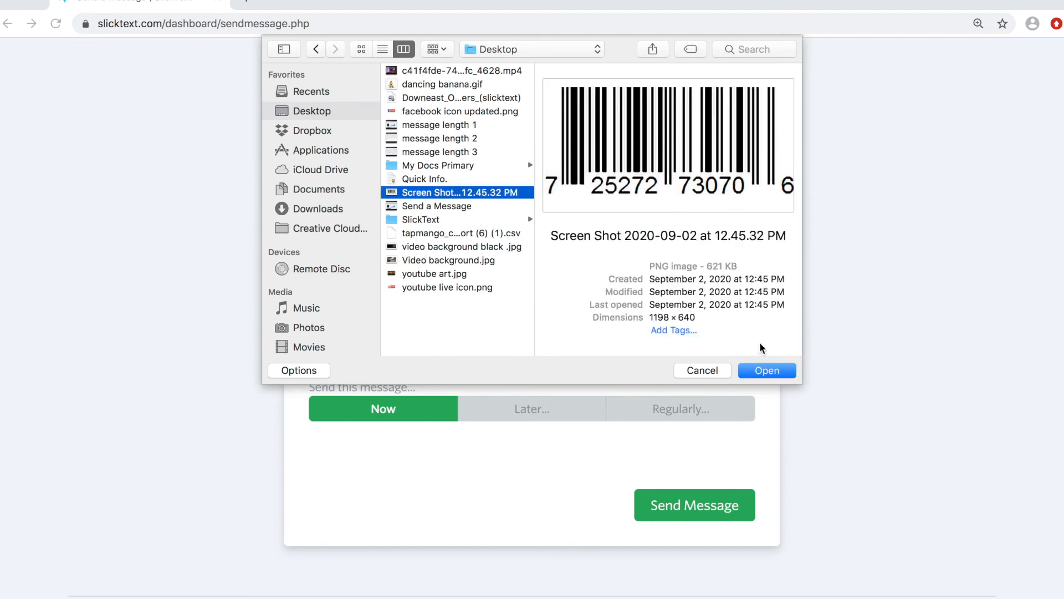
pyautogui.click(766, 369)
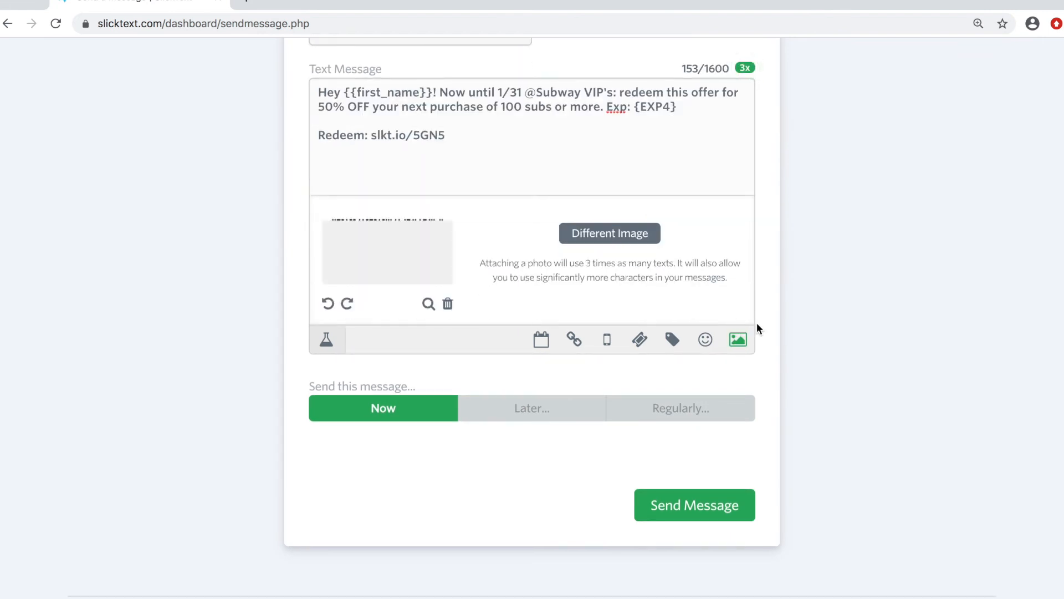
pyautogui.click(694, 504)
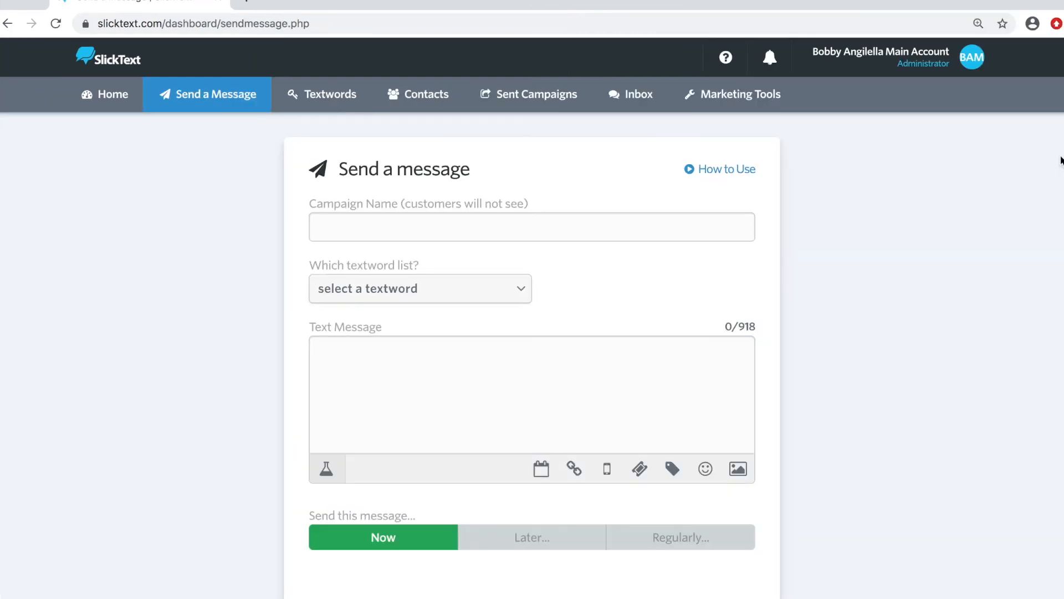
# - Name the campaign 'animated gif' and target the bb grill (1 Subscriber) list
pyautogui.click(532, 227)
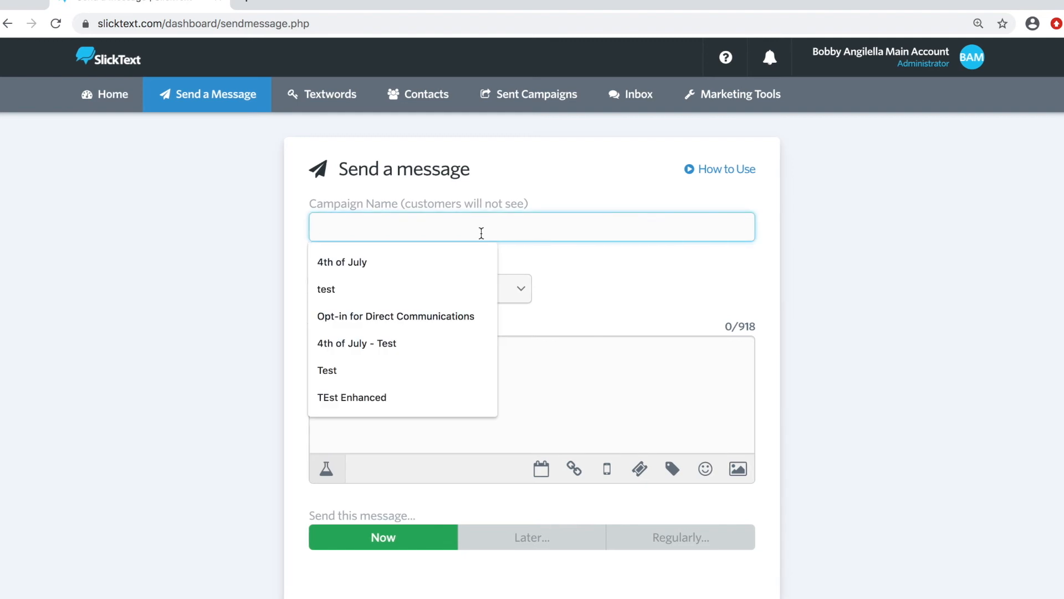
pyautogui.write('animated g')
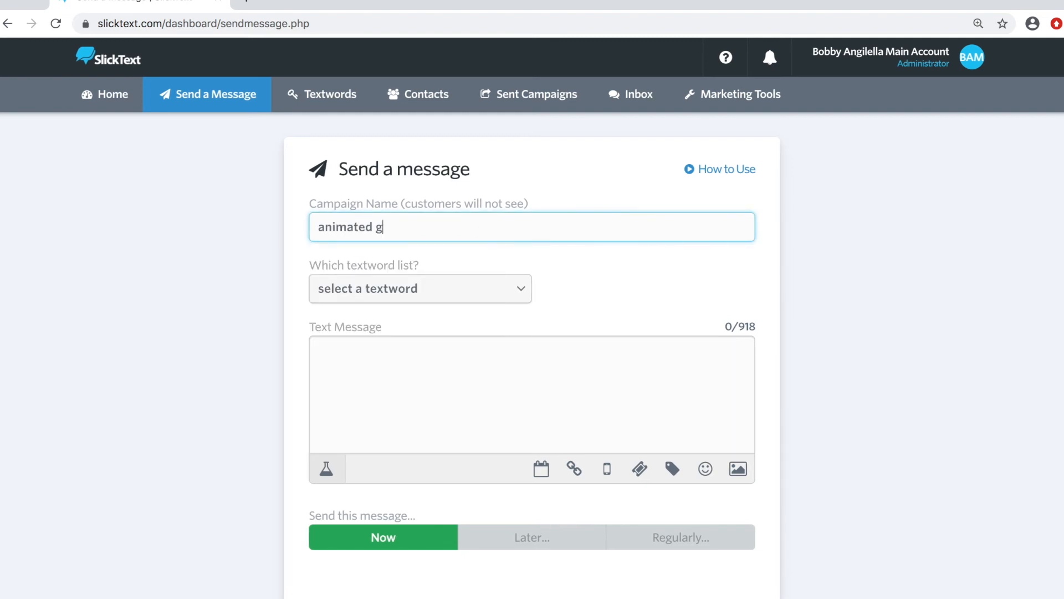
pyautogui.click(419, 288)
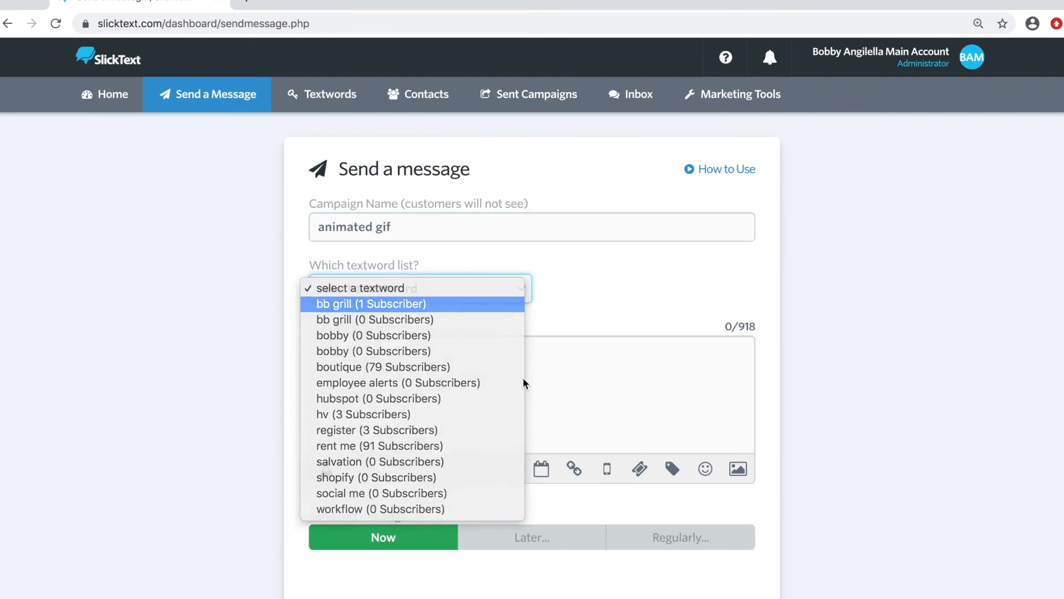
pyautogui.click(371, 303)
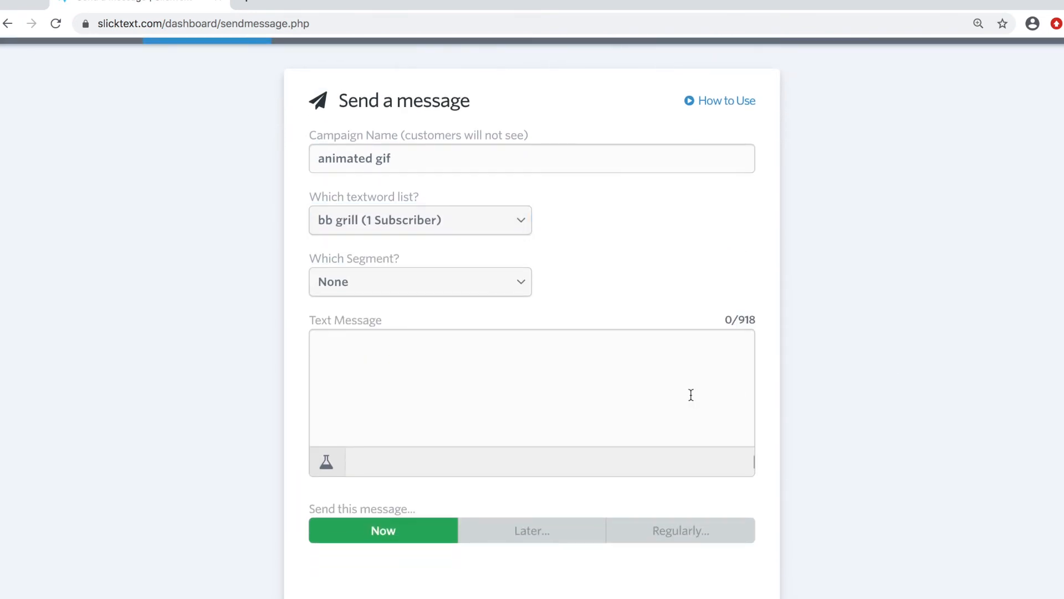
# - Attach dancing banana.gif to the Subway offer message
pyautogui.click(737, 463)
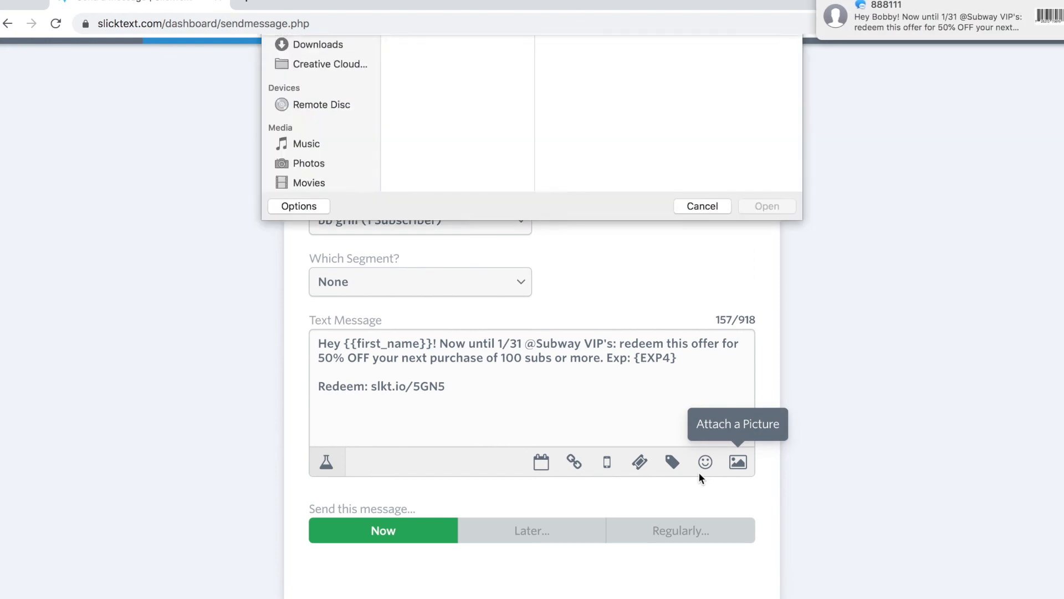
pyautogui.click(443, 84)
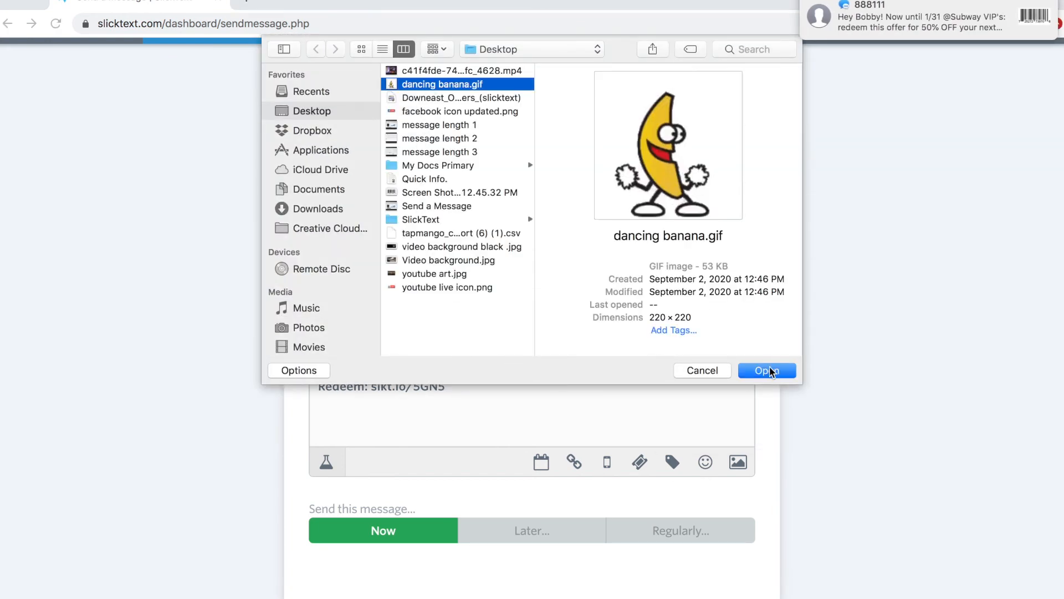
pyautogui.click(765, 371)
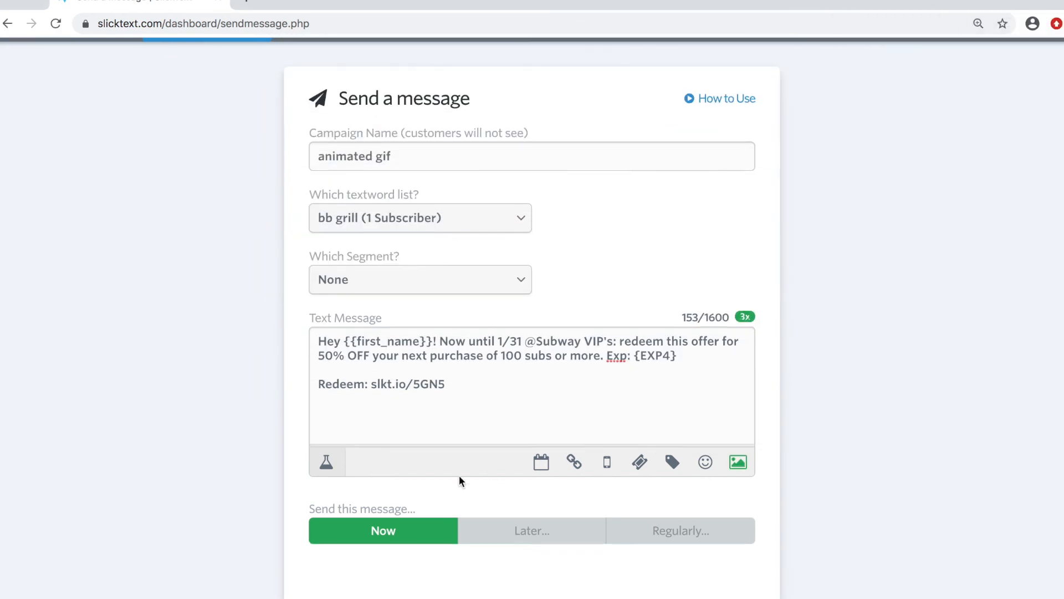
pyautogui.click(737, 462)
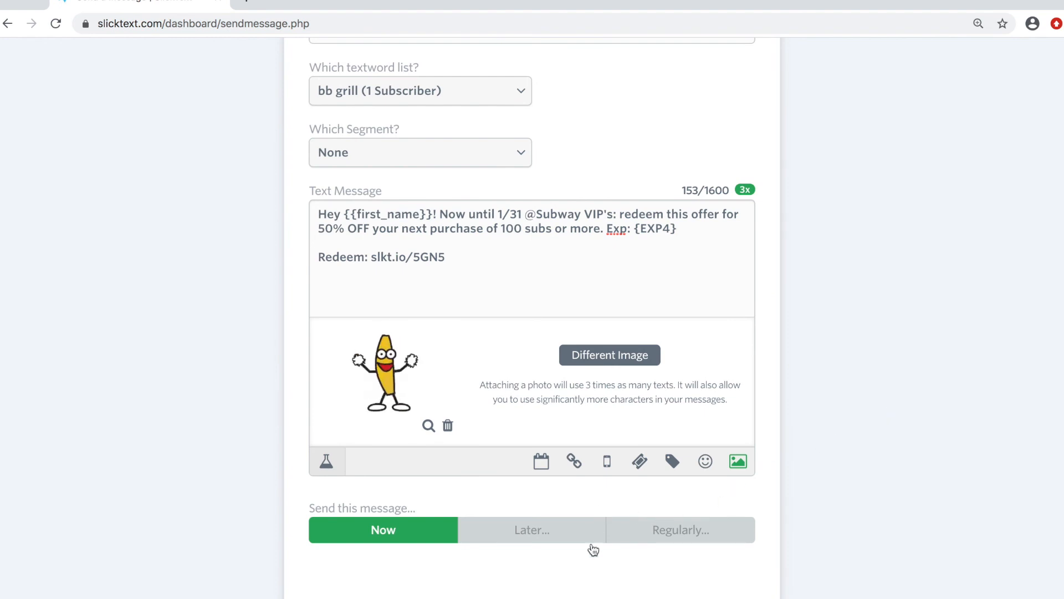